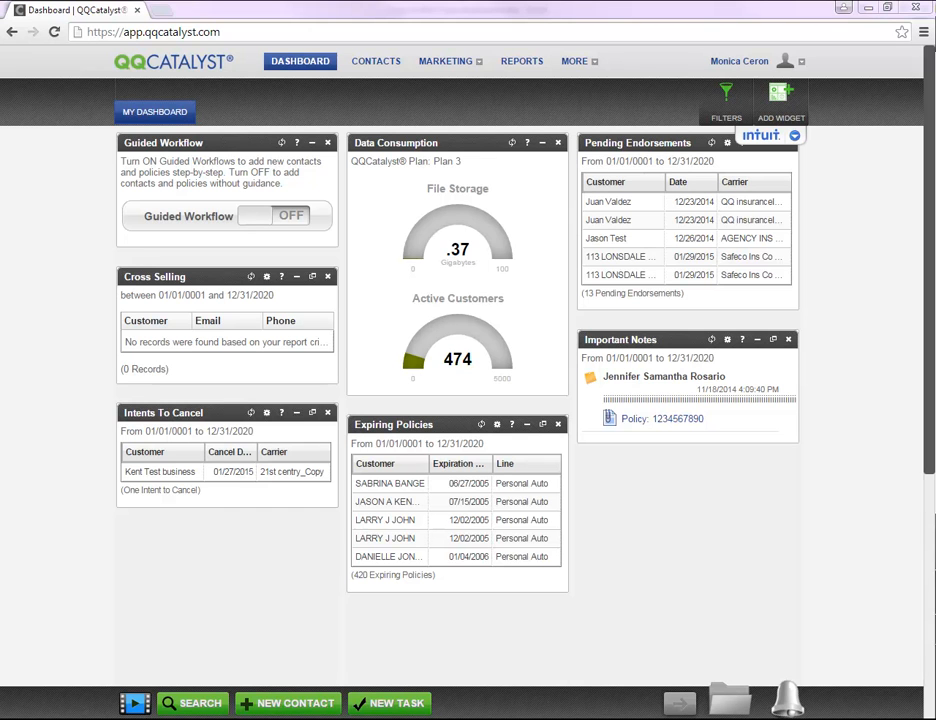
Step: Open the pending Personal Auto policy from the Important Notes link on the dashboard
{"action": "left_click", "coordinate": [664, 376]}
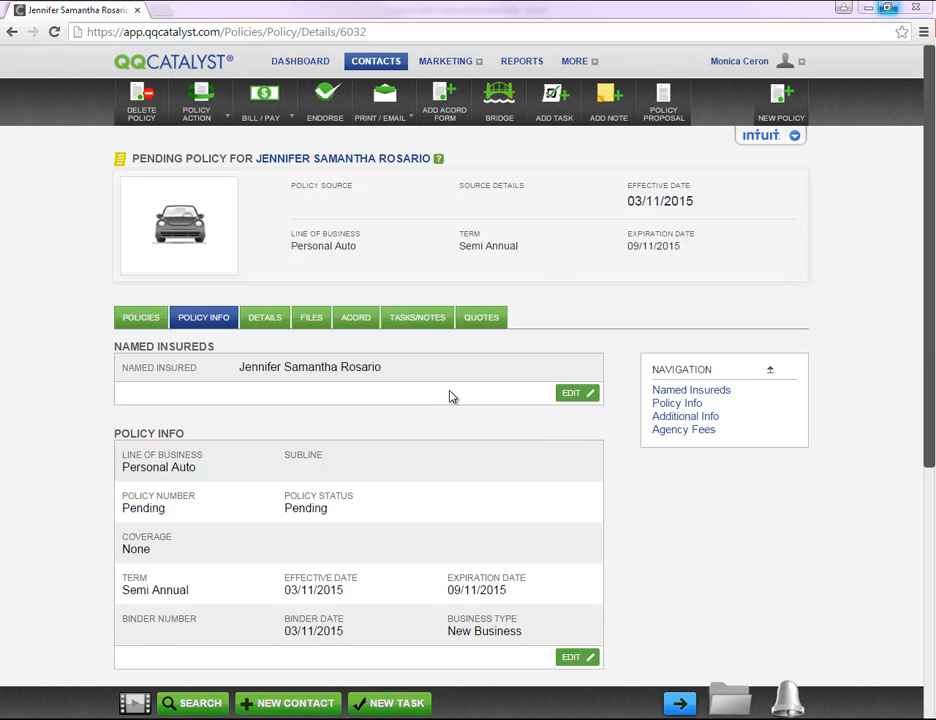
{"action": "mouse_move", "coordinate": [696, 652]}
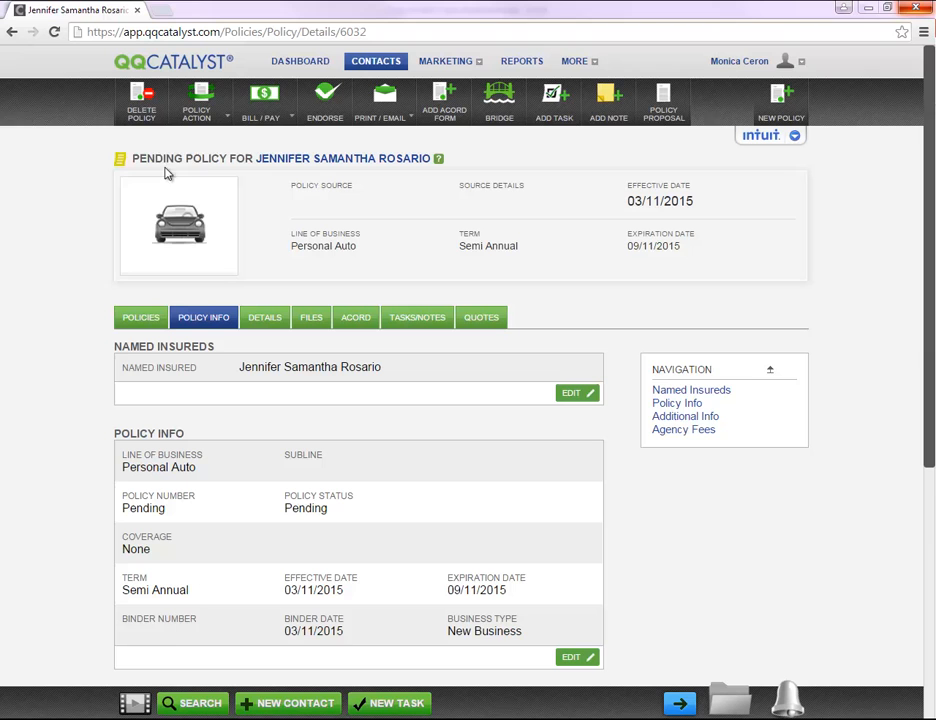
{"action": "mouse_move", "coordinate": [200, 180]}
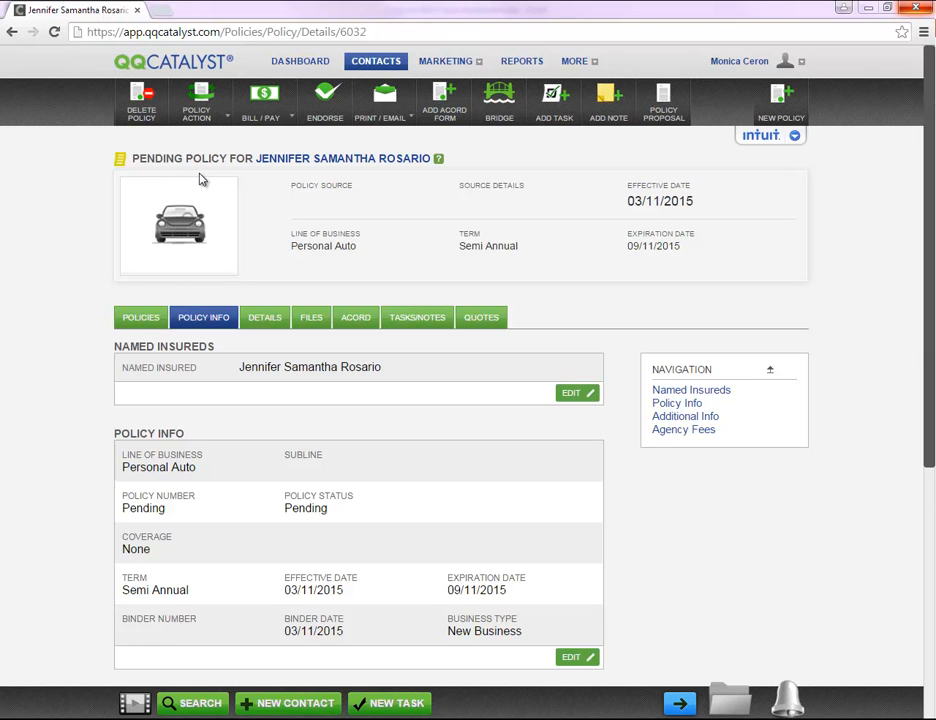
{"action": "mouse_move", "coordinate": [216, 172]}
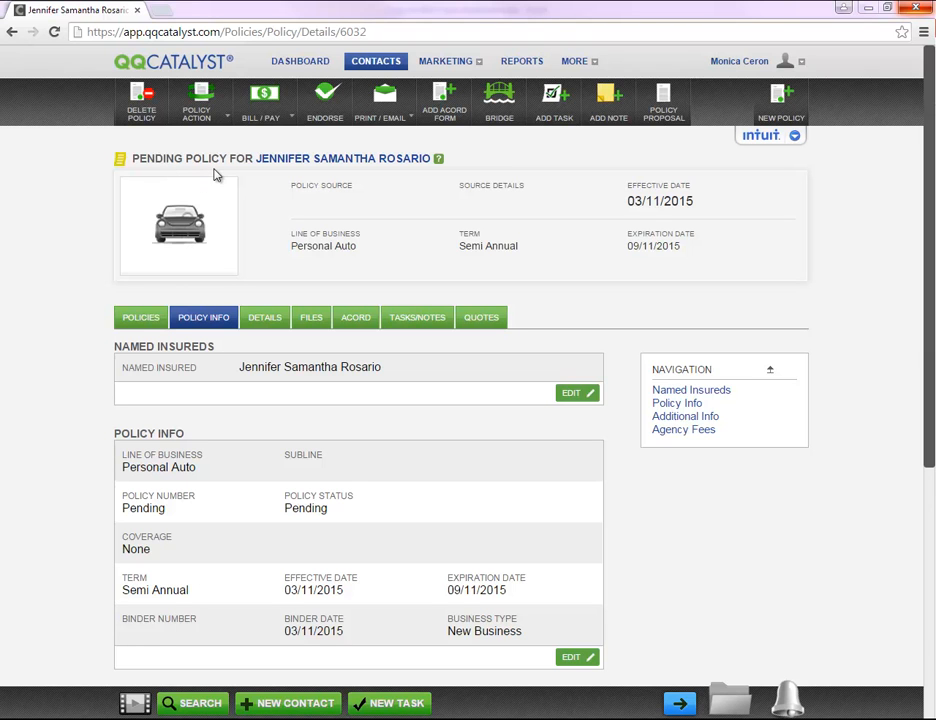
Step: Start Issue Policy from the Policy Action menu for the pending policy
{"action": "left_click", "coordinate": [196, 100]}
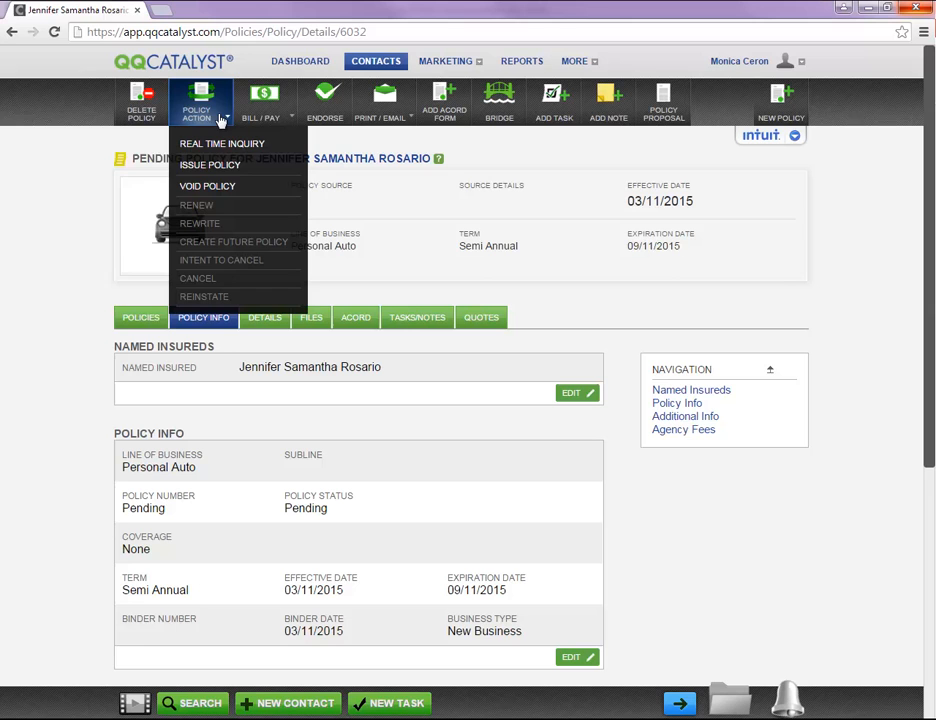
{"action": "left_click", "coordinate": [210, 164]}
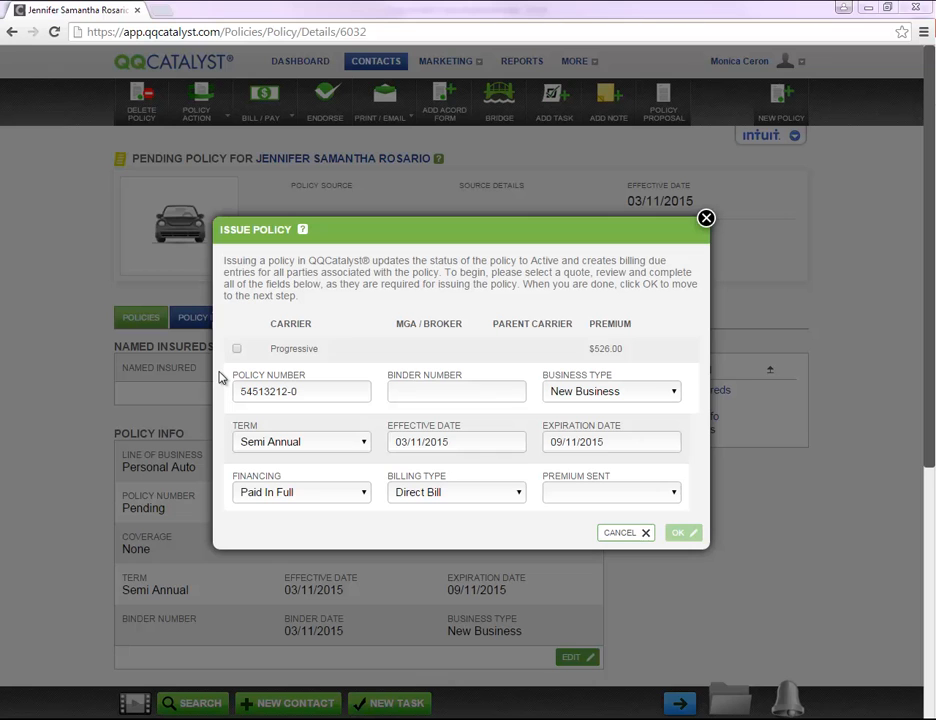
Step: Select the Progressive carrier quote, review term, business type and billing, and set Premium Sent to Monthly
{"action": "left_click", "coordinate": [236, 348]}
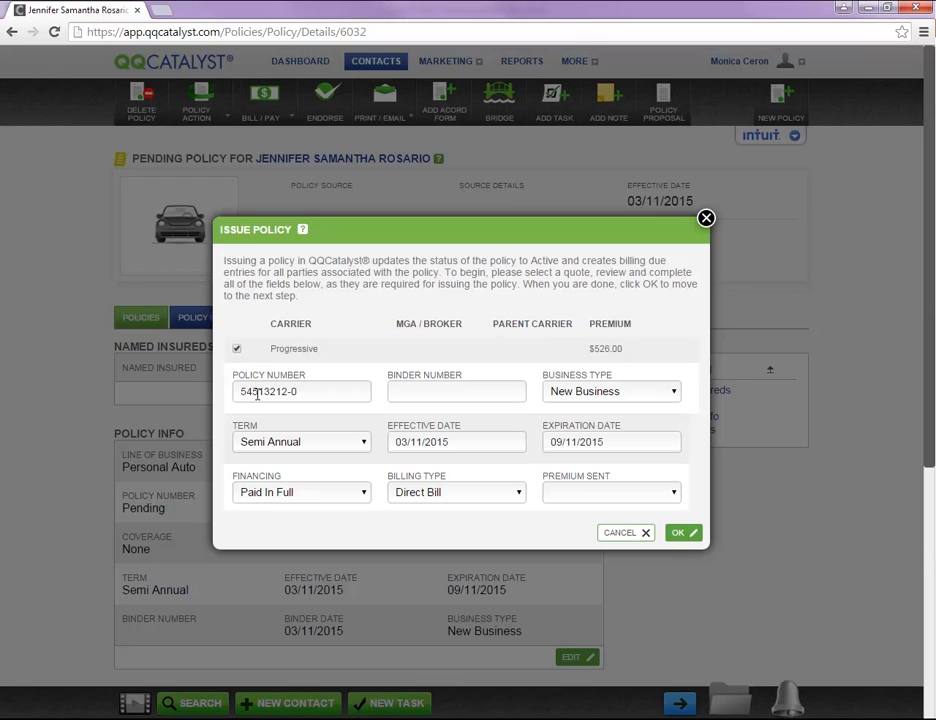
{"action": "left_click", "coordinate": [612, 390]}
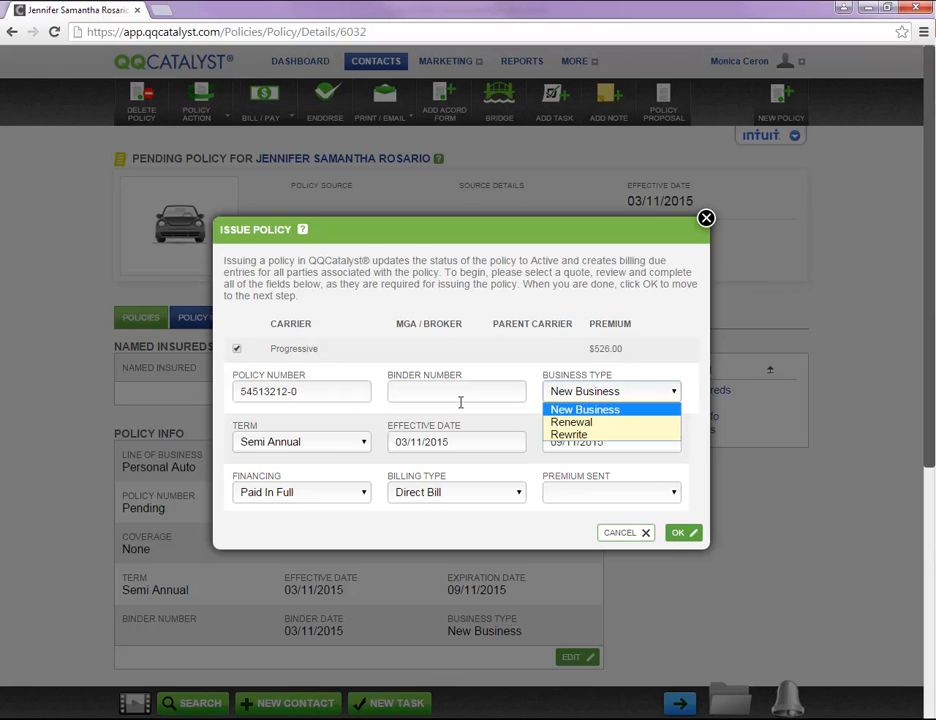
{"action": "left_click", "coordinate": [300, 442]}
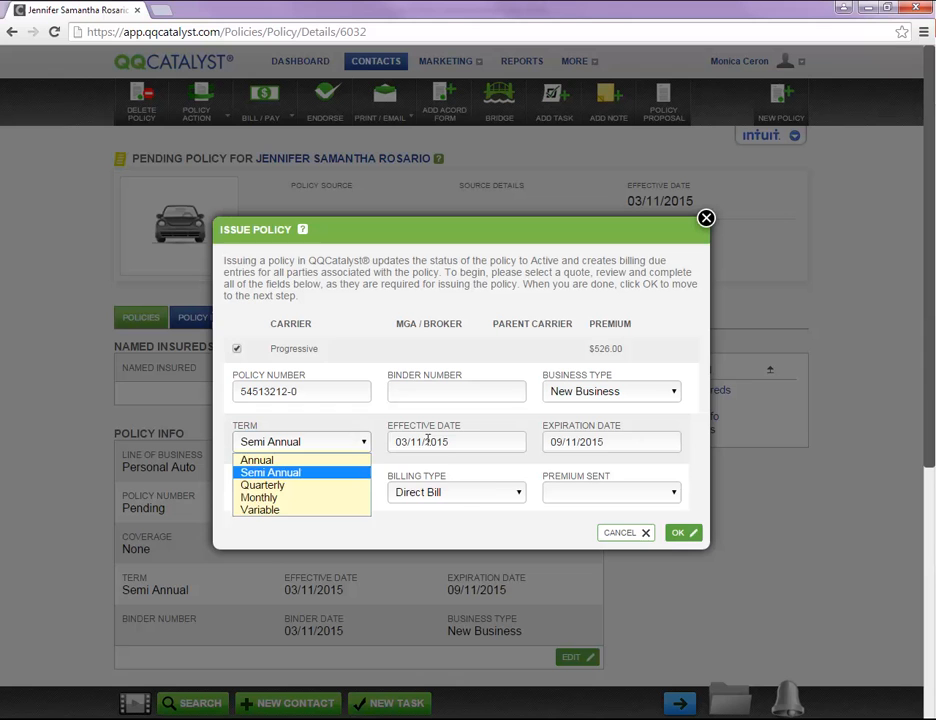
{"action": "left_click", "coordinate": [612, 442]}
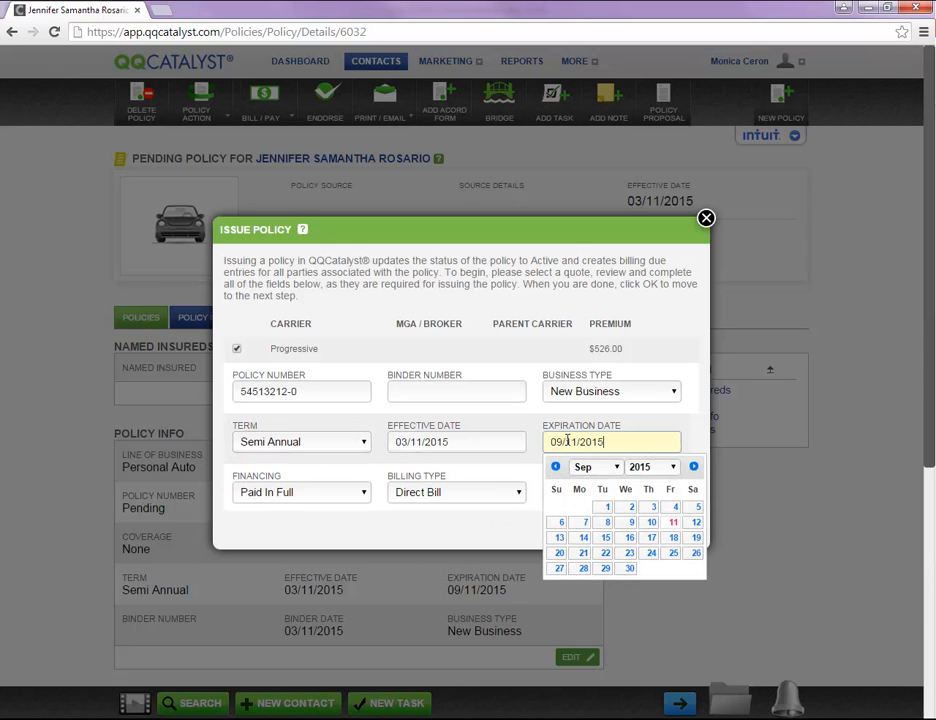
{"action": "left_click", "coordinate": [300, 492]}
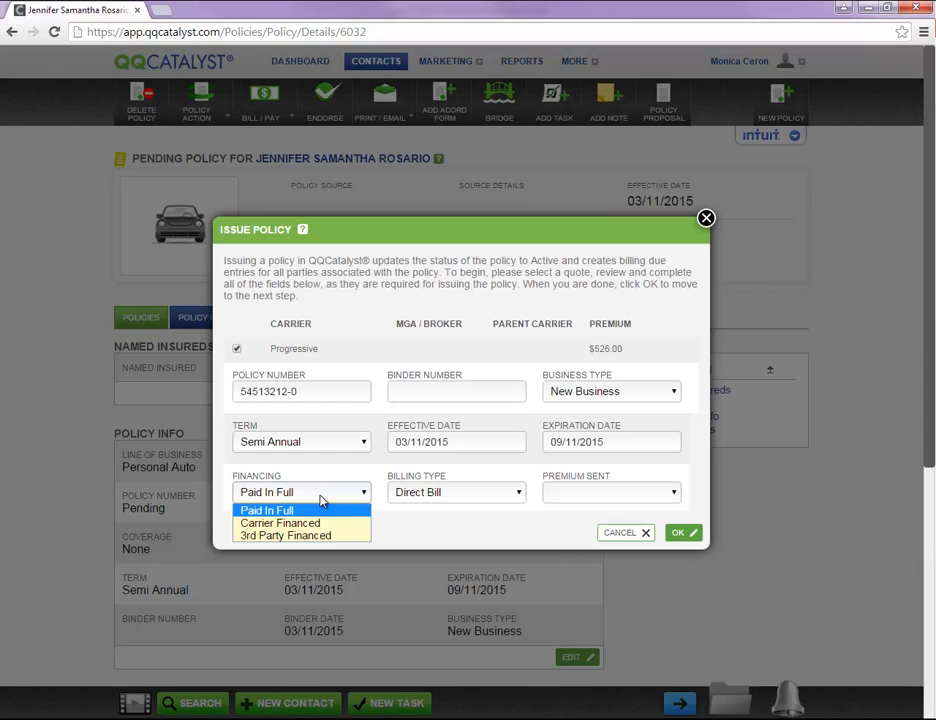
{"action": "left_click", "coordinate": [456, 492]}
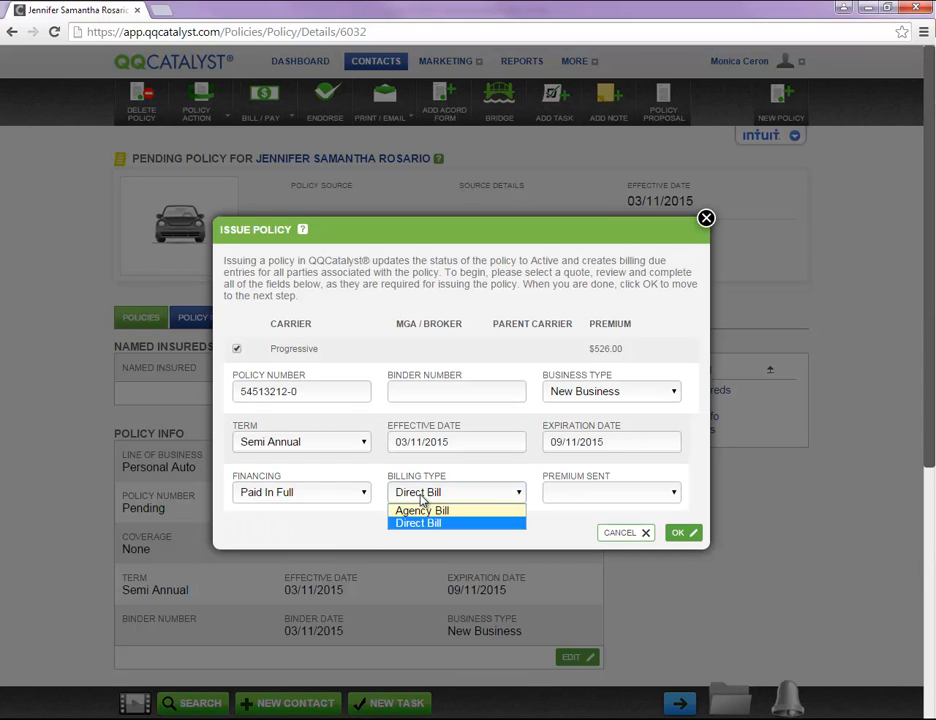
{"action": "mouse_move", "coordinate": [422, 510]}
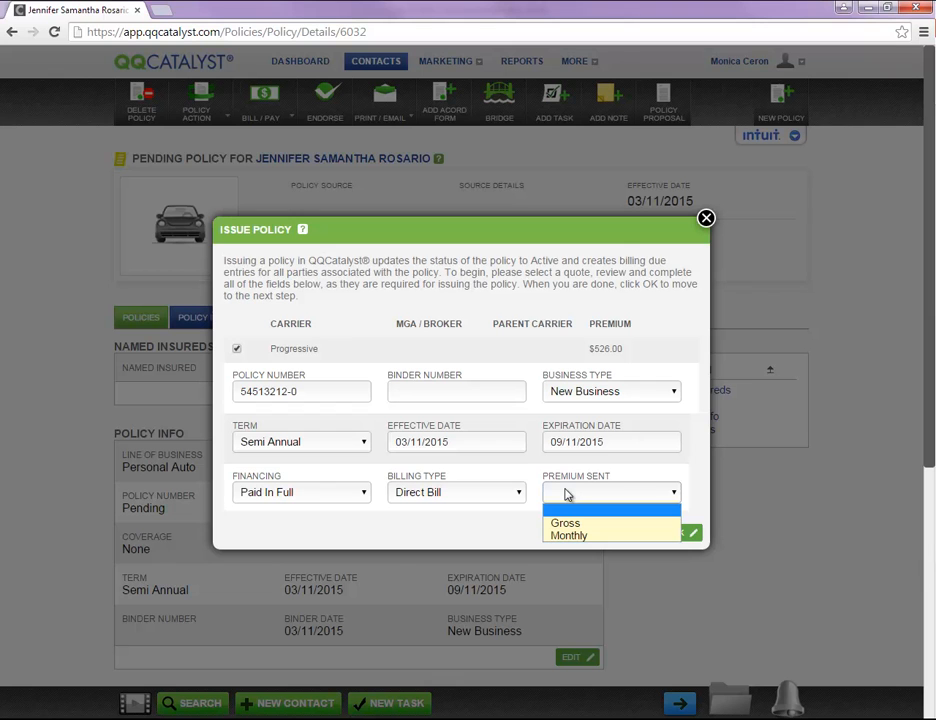
{"action": "mouse_move", "coordinate": [568, 536]}
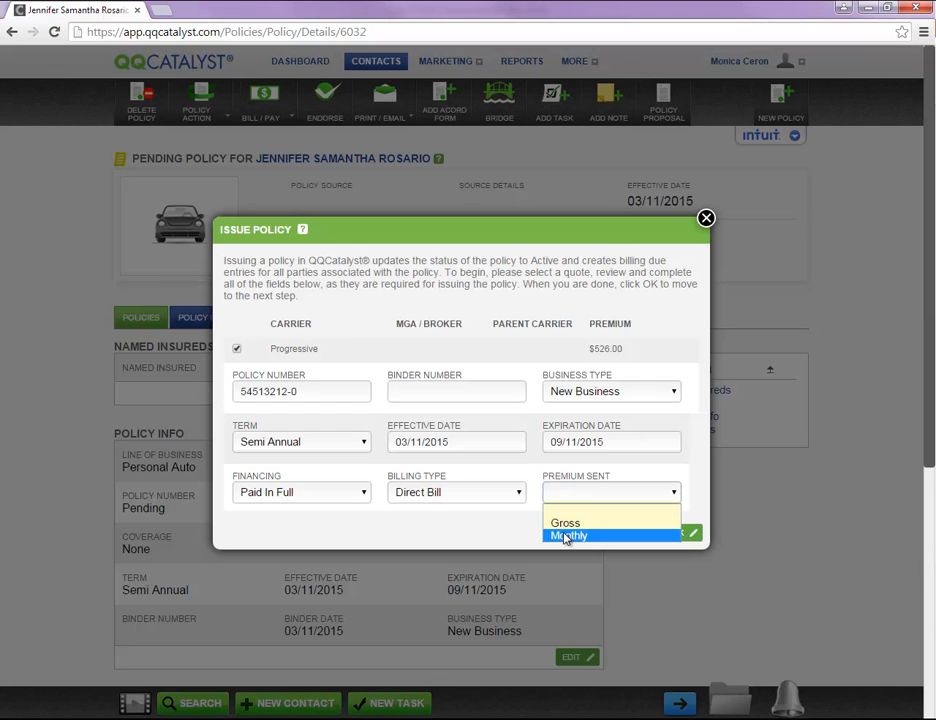
{"action": "left_click", "coordinate": [568, 536]}
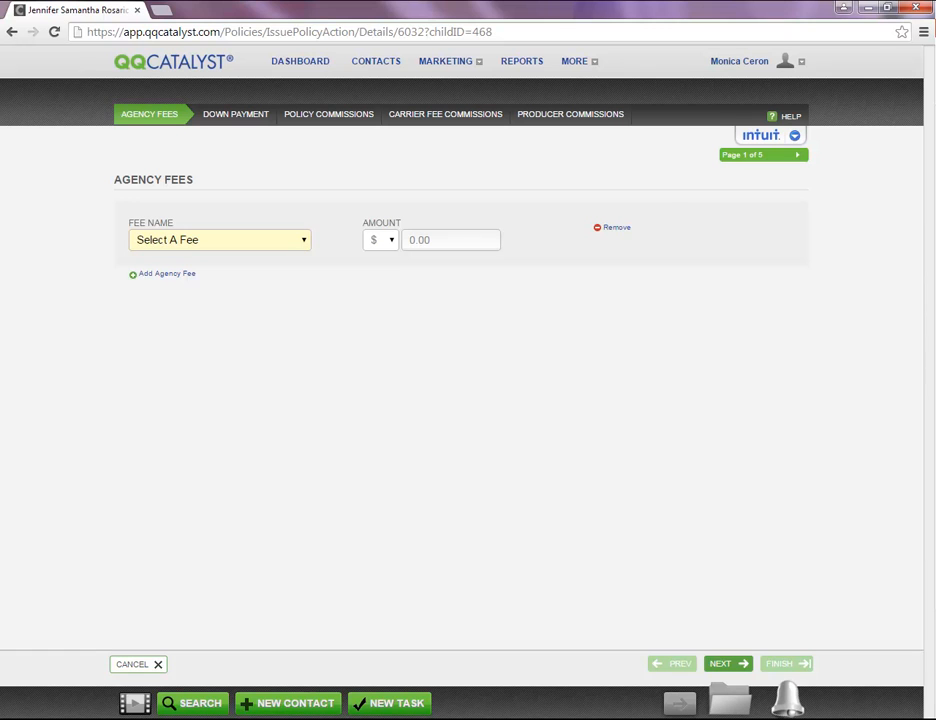
Step: Step through Down Payment, Carrier Fee Commissions and Producer Commissions, then finish the wizard
{"action": "left_click", "coordinate": [224, 112]}
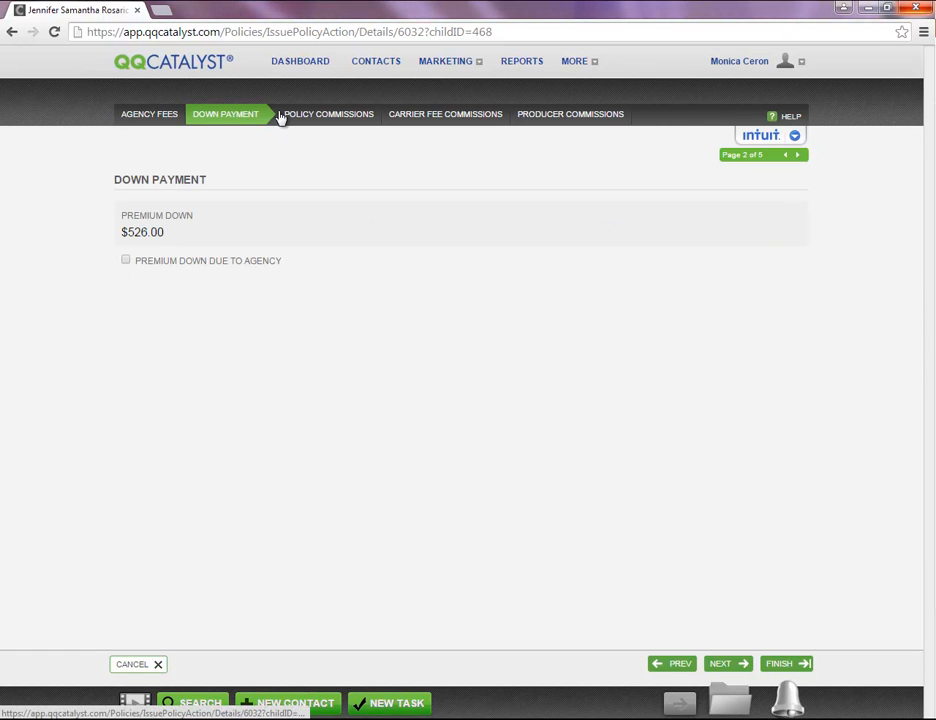
{"action": "left_click", "coordinate": [434, 112]}
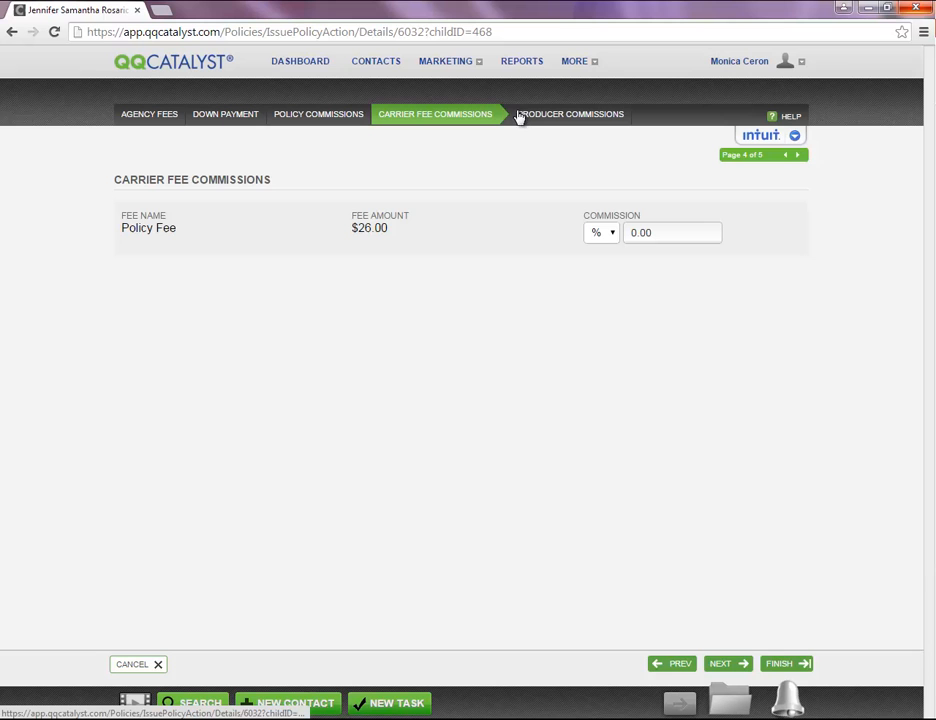
{"action": "left_click", "coordinate": [560, 112]}
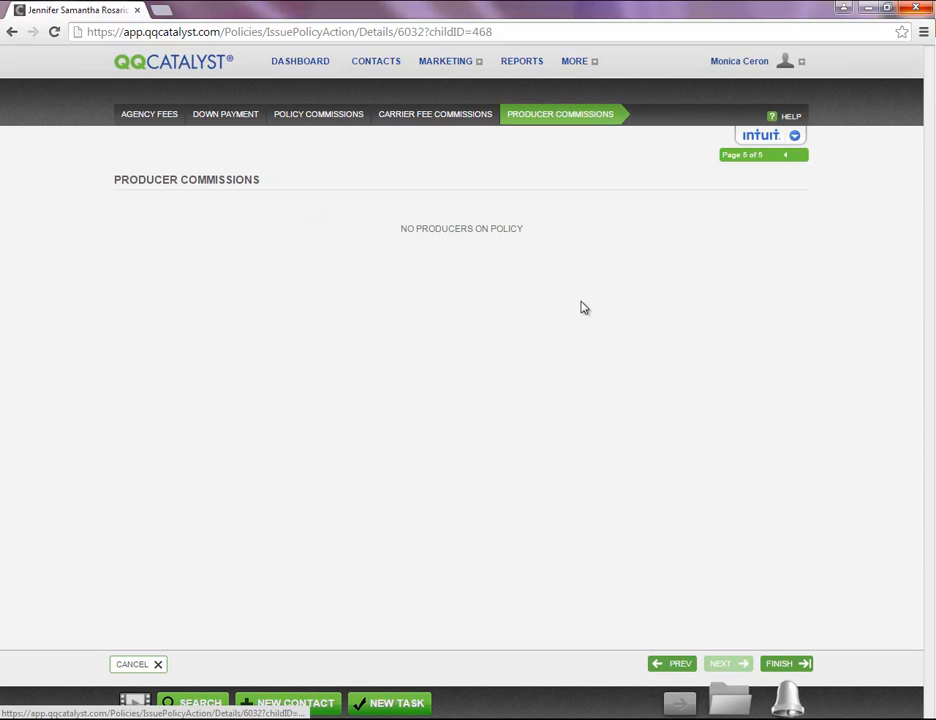
{"action": "left_click", "coordinate": [788, 664]}
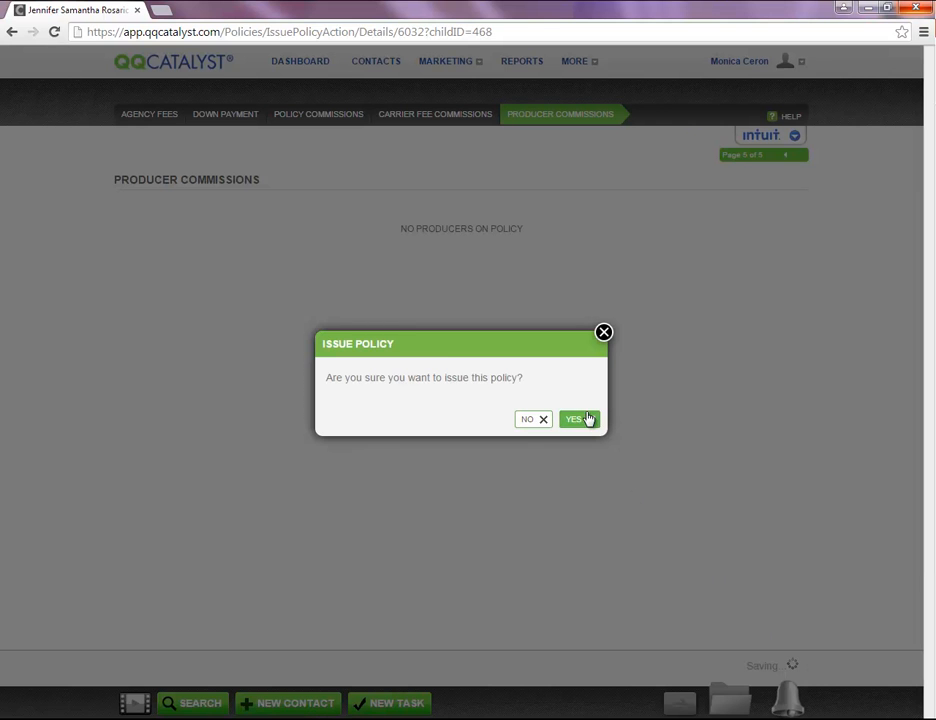
{"action": "left_click", "coordinate": [574, 420]}
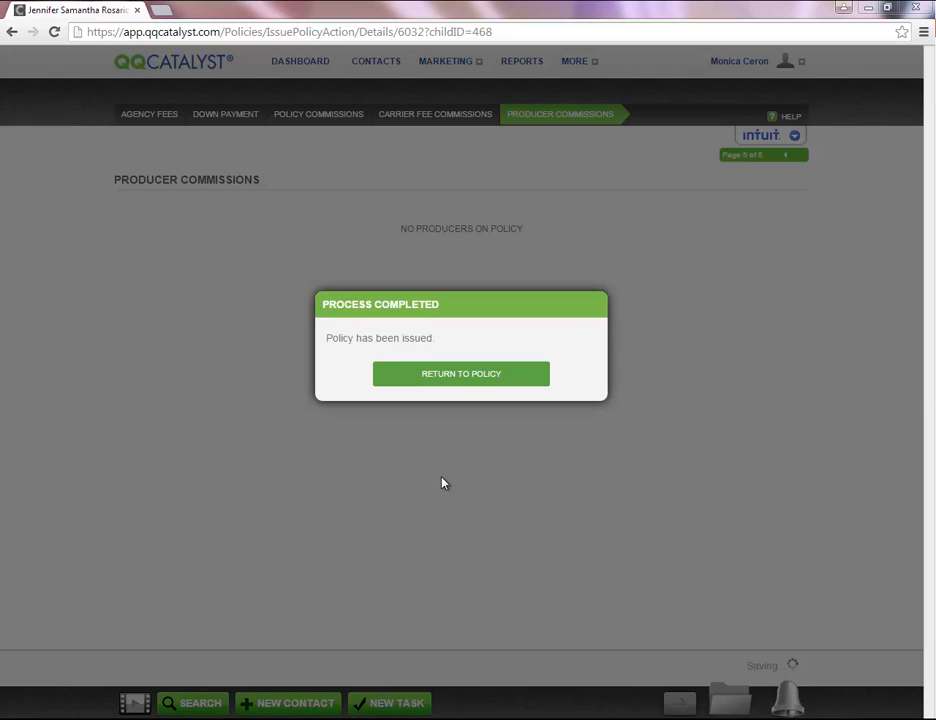
{"action": "left_click", "coordinate": [460, 374]}
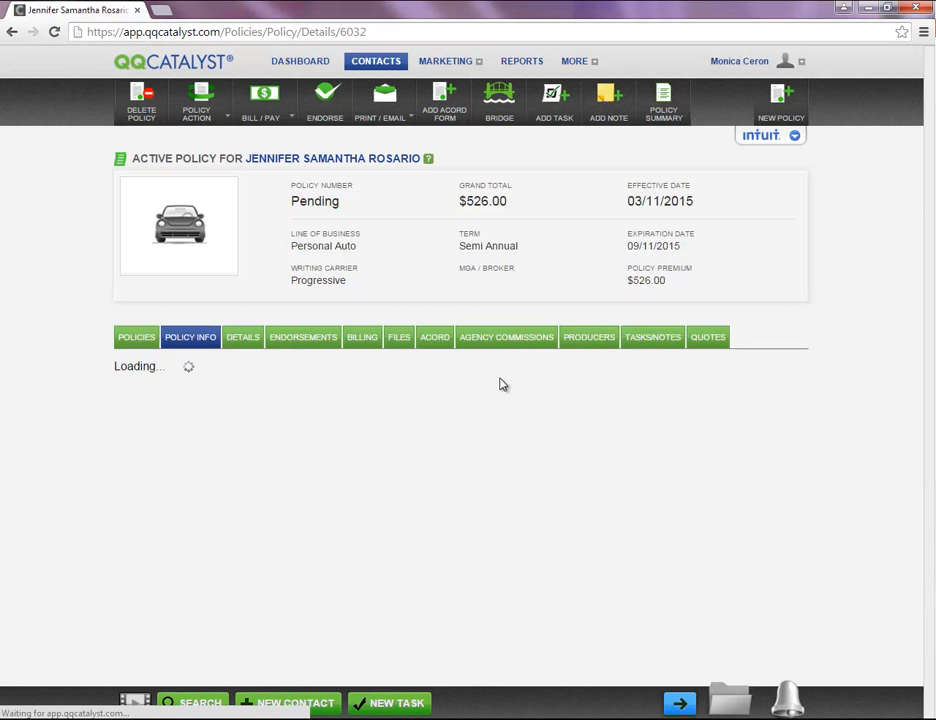
{"action": "left_click", "coordinate": [190, 336]}
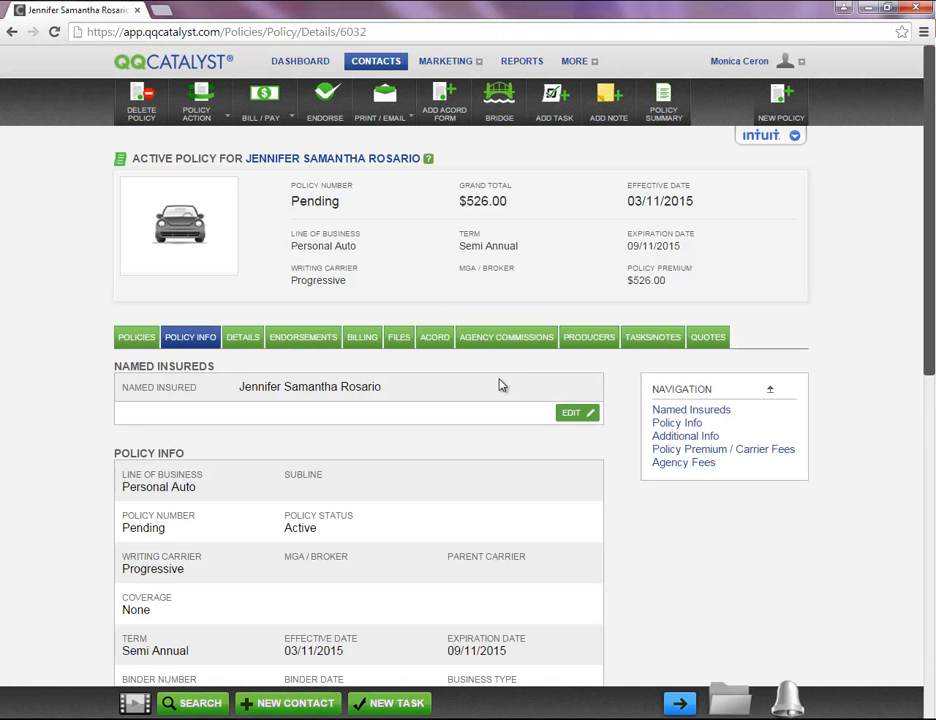